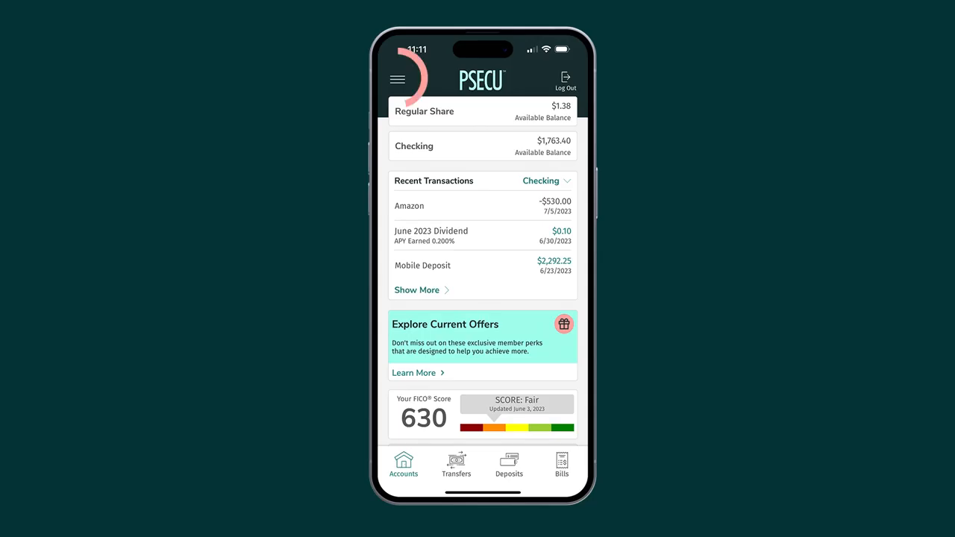
Reach Manage Cards for the Visa Debit Card from the main menu
{"action": "left_click", "coordinate": [397, 79]}
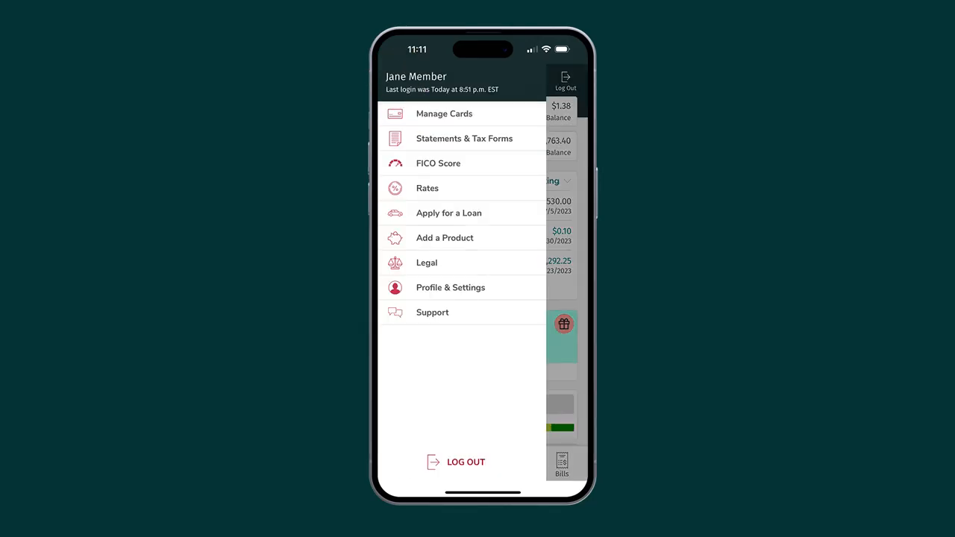
{"action": "left_click", "coordinate": [445, 113]}
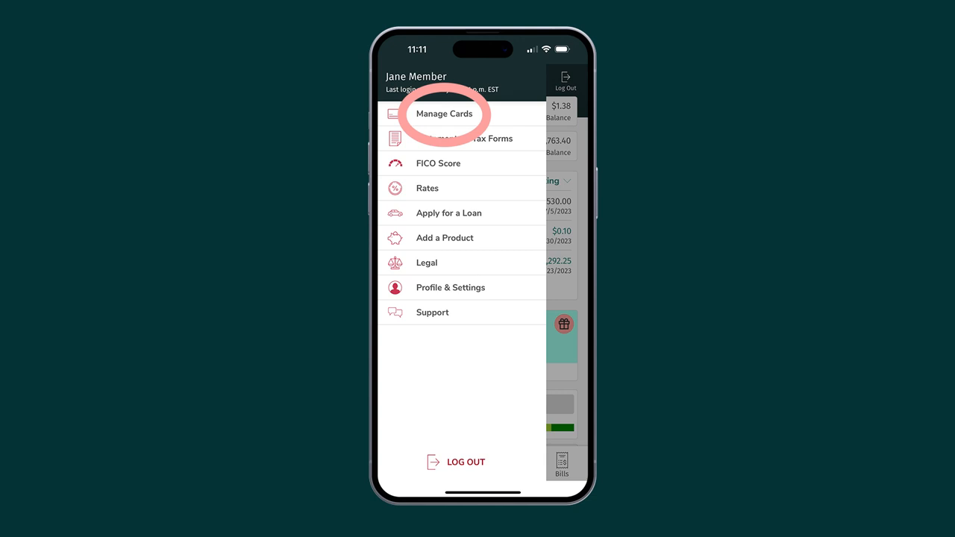
{"action": "left_click", "coordinate": [445, 114]}
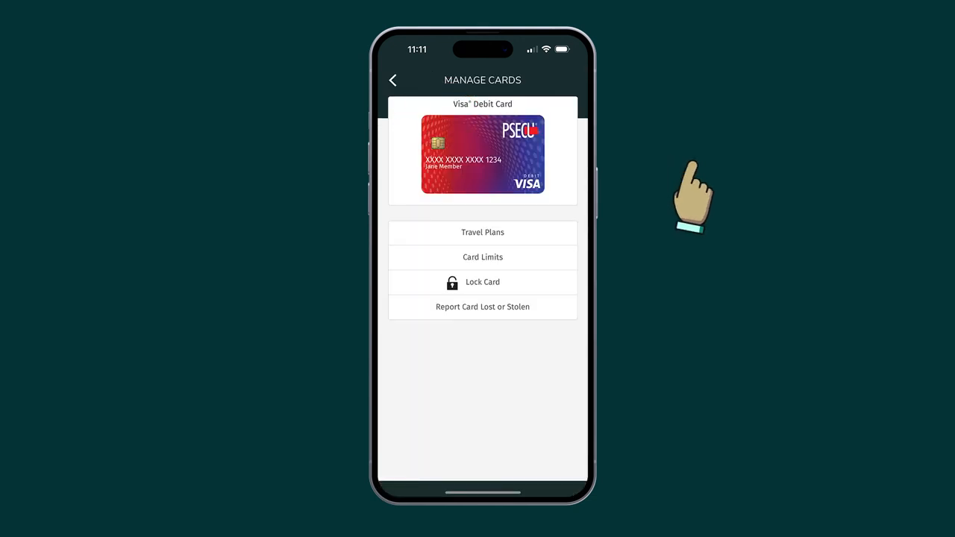
{"action": "mouse_move", "coordinate": [689, 186]}
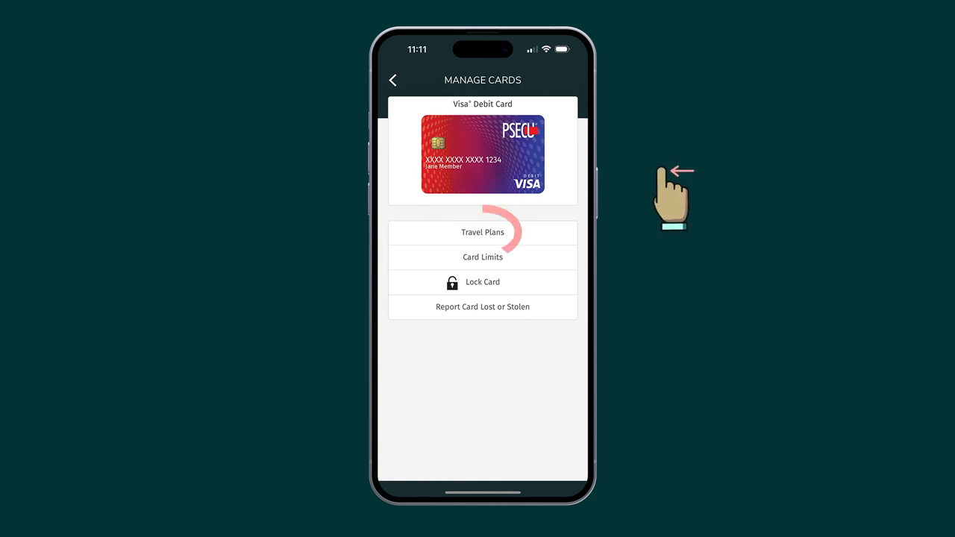
Begin a new travel plan from the debit card's Travel Plans, reaching the July 2023 start-date calendar
{"action": "left_click", "coordinate": [484, 233]}
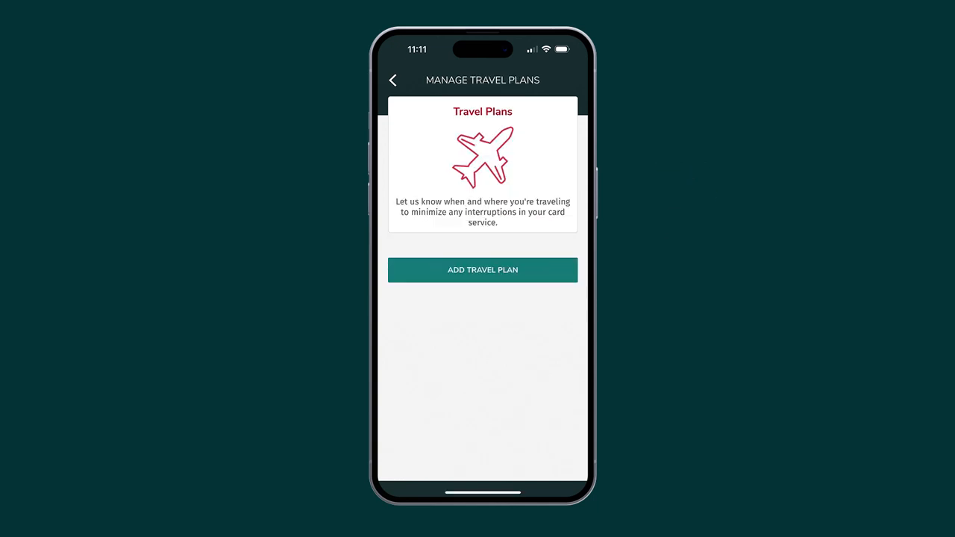
{"action": "left_click", "coordinate": [483, 269]}
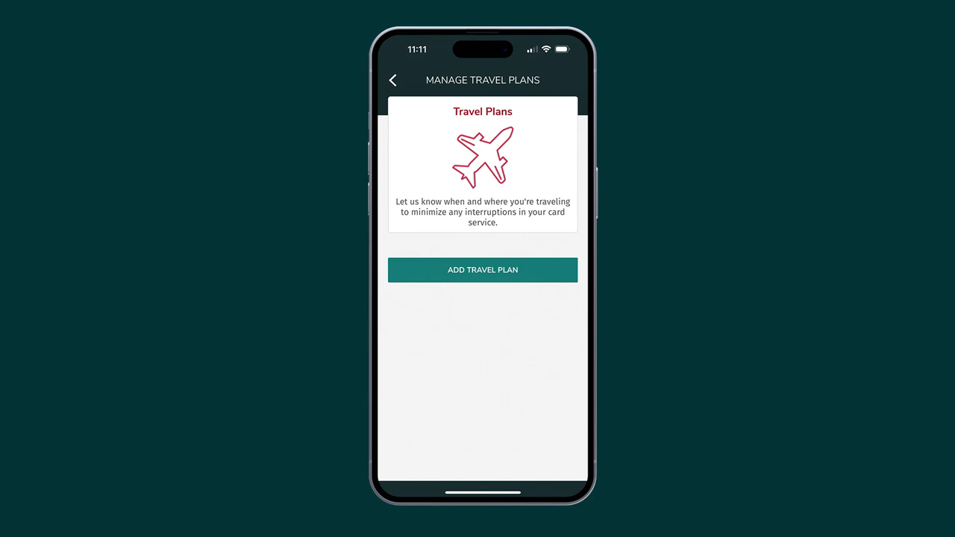
{"action": "left_click", "coordinate": [483, 268]}
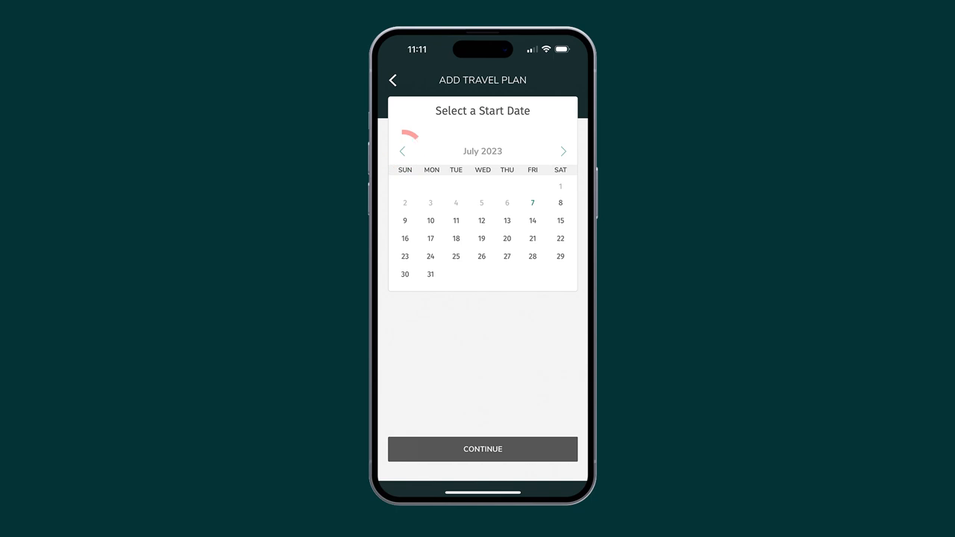
Set the trip dates to July 14 through July 16, 2023 and continue to the destination step
{"action": "left_click", "coordinate": [532, 221]}
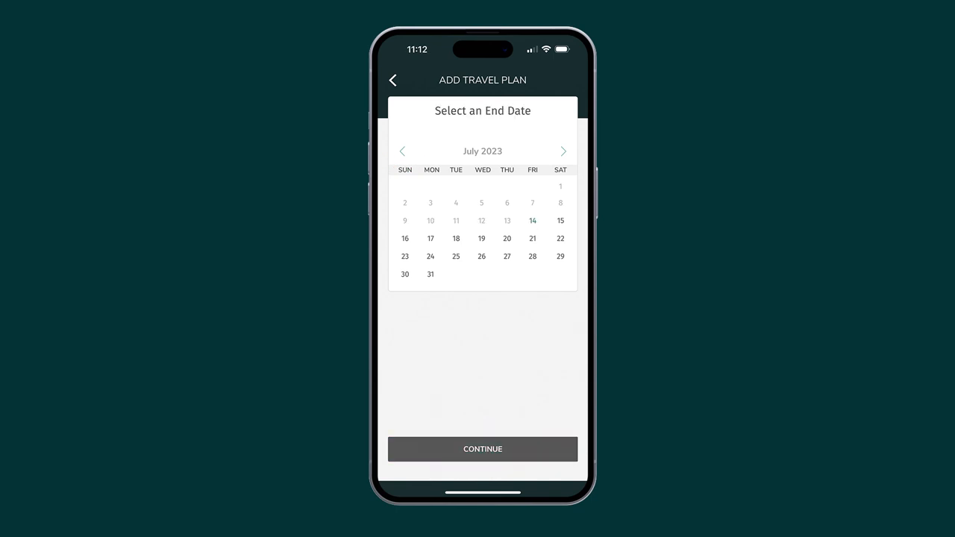
{"action": "left_click", "coordinate": [405, 238]}
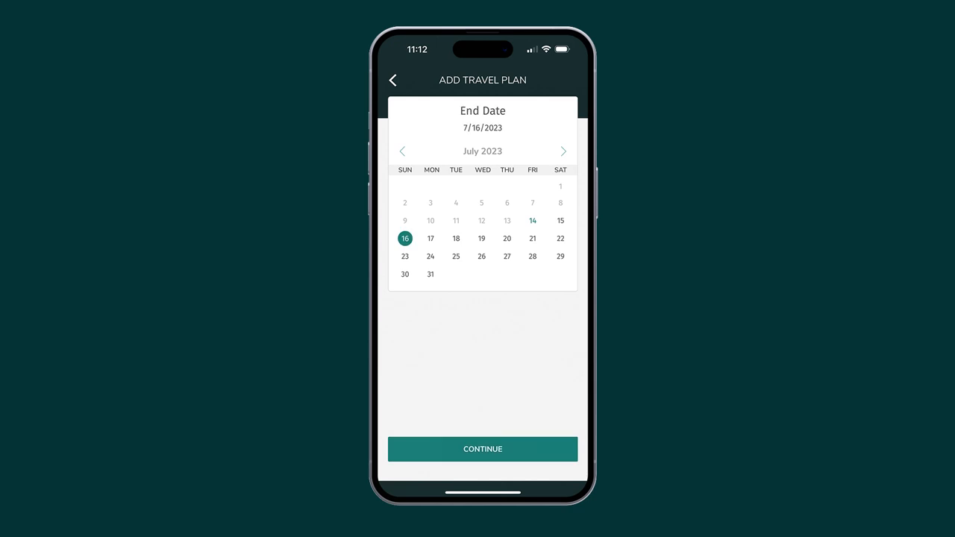
{"action": "left_click", "coordinate": [484, 448]}
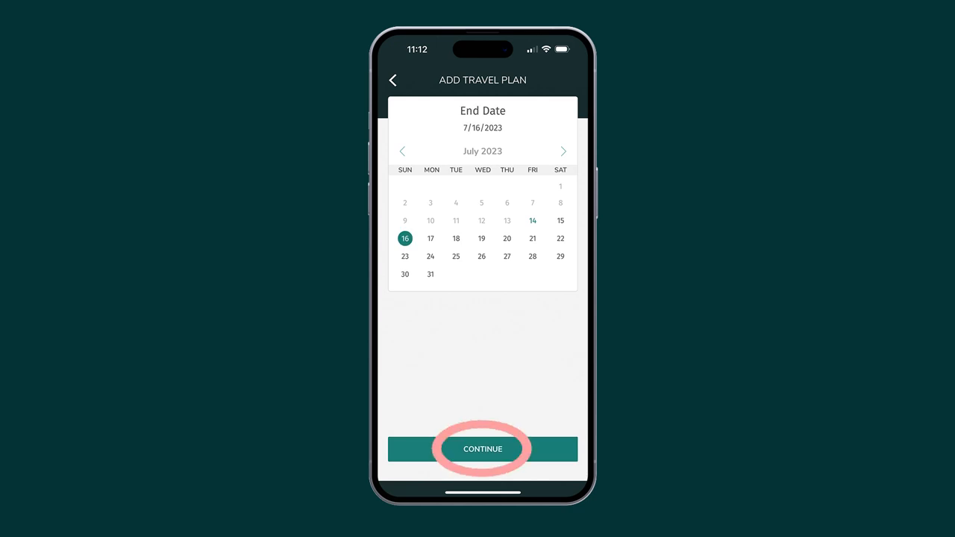
{"action": "left_click", "coordinate": [482, 448]}
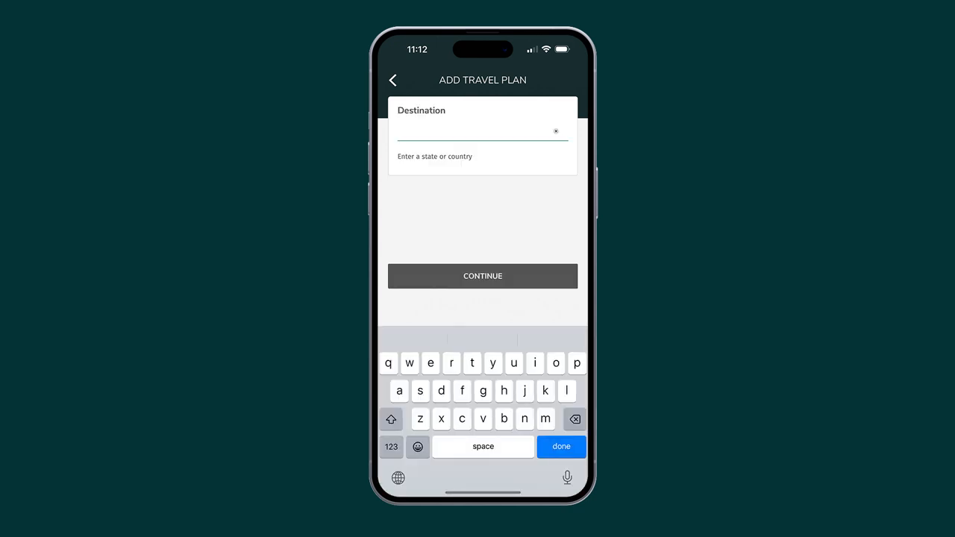
Enter New York as the destination from the suggestions and continue to card selection
{"action": "type", "text": "n"}
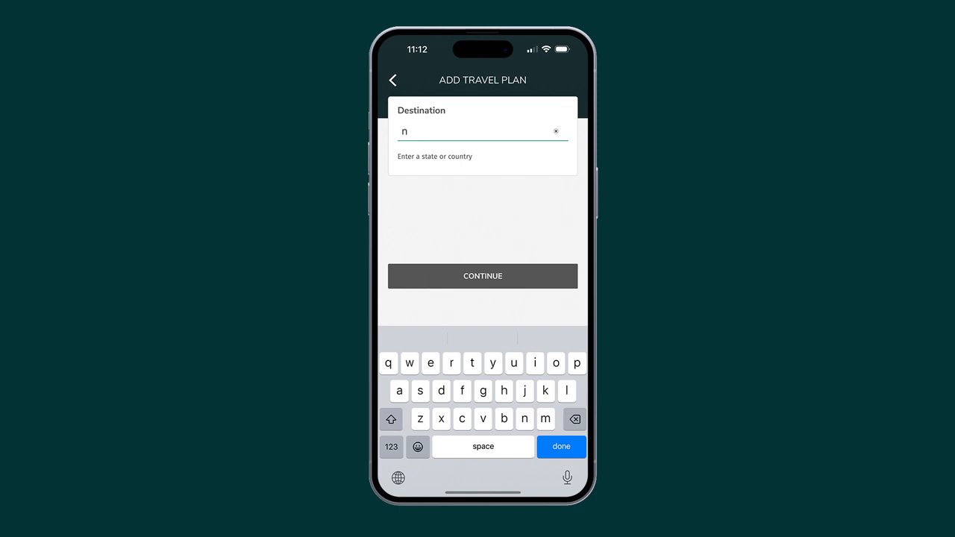
{"action": "type", "text": "ew y"}
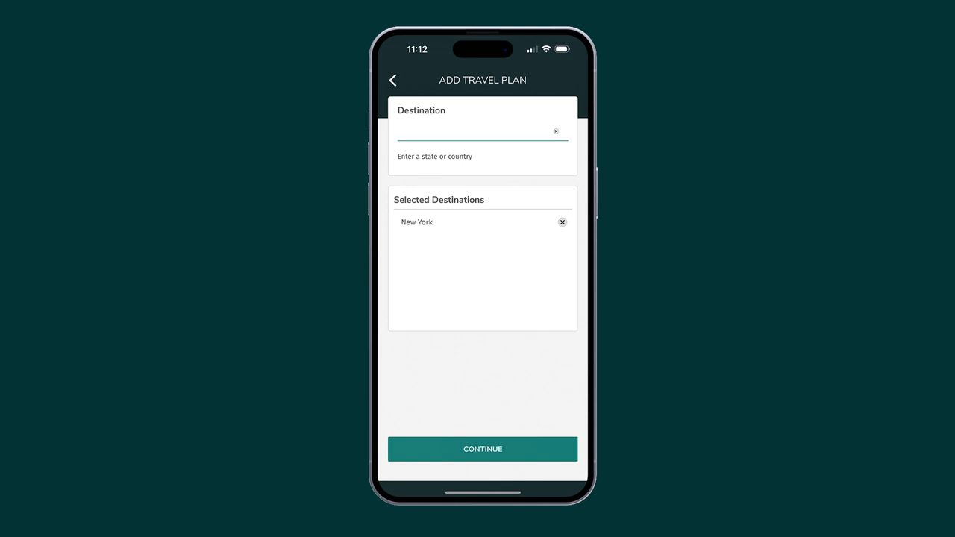
{"action": "left_click", "coordinate": [484, 448]}
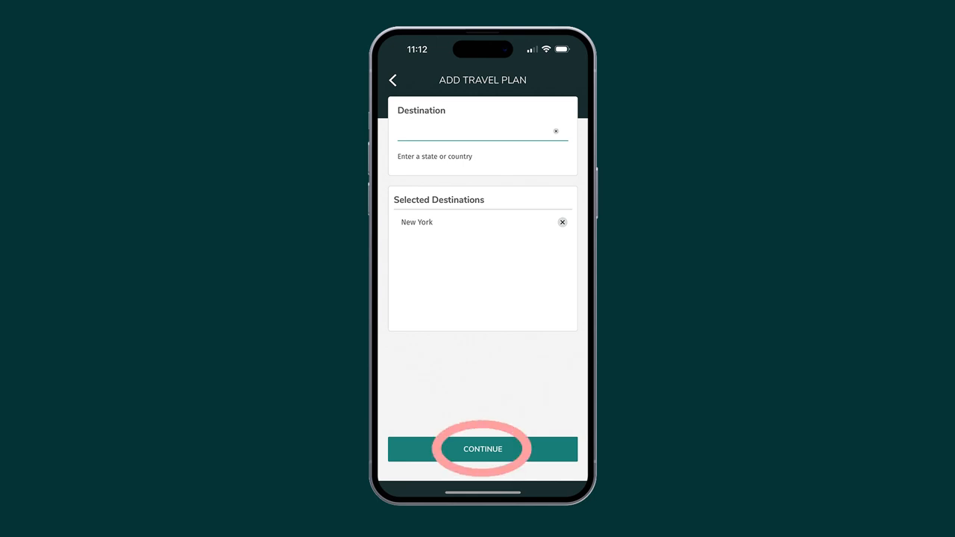
{"action": "left_click", "coordinate": [482, 448]}
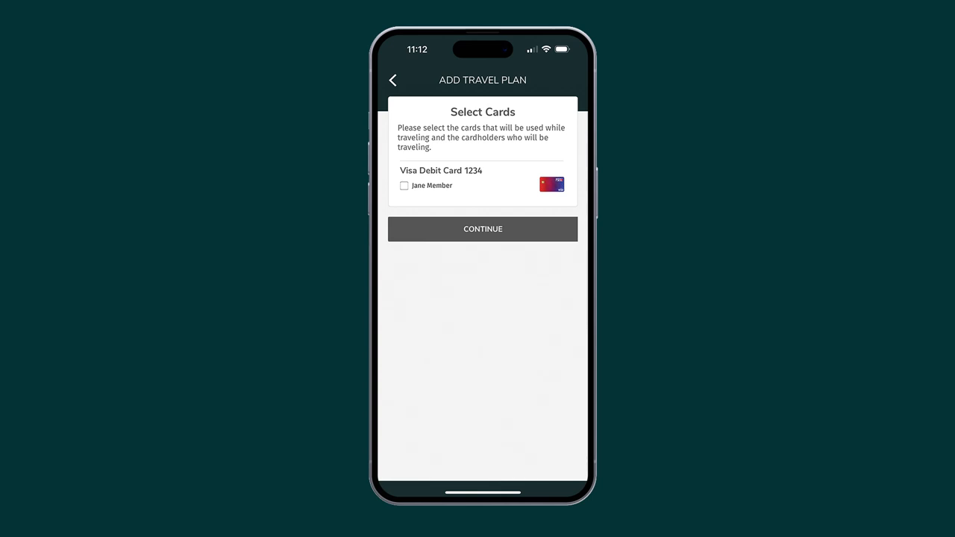
Include Visa Debit Card 1234 in the trip, review the details and submit the plan
{"action": "left_click", "coordinate": [403, 185]}
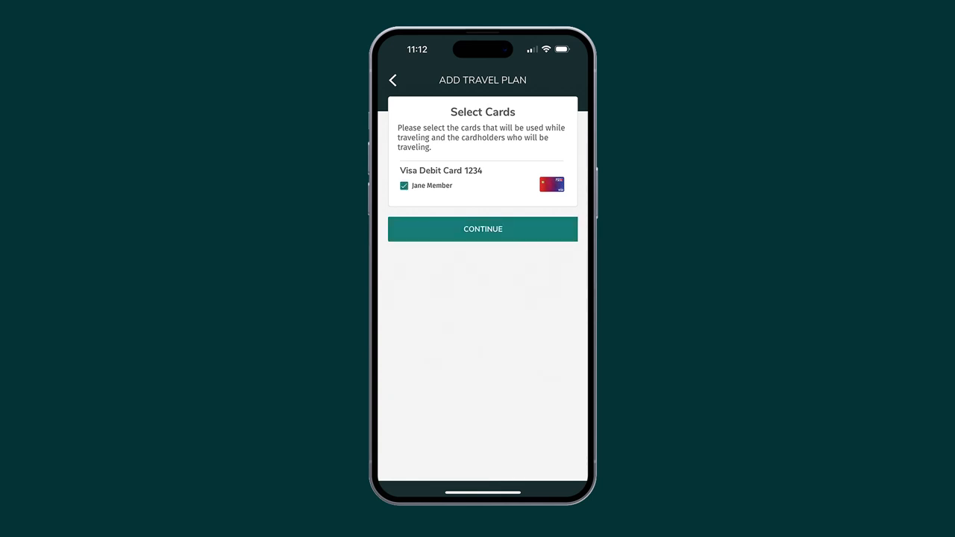
{"action": "left_click", "coordinate": [483, 230]}
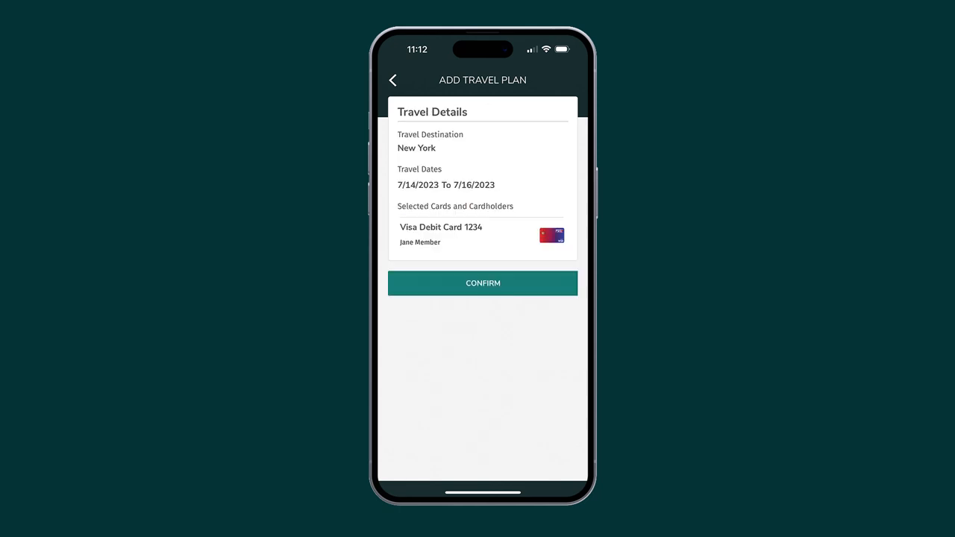
{"action": "left_click", "coordinate": [484, 283]}
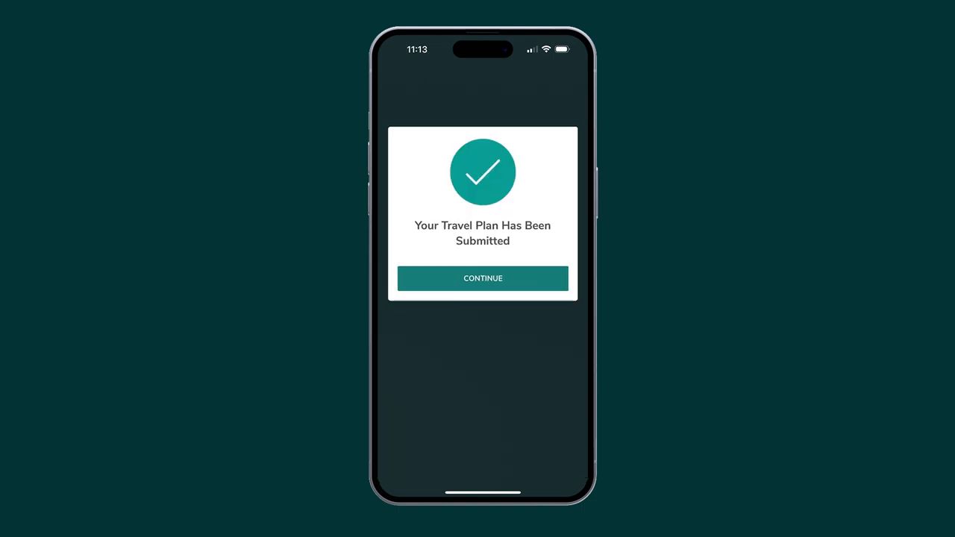
Dismiss the success confirmation and show the edit options for the New York plan
{"action": "left_click", "coordinate": [484, 278]}
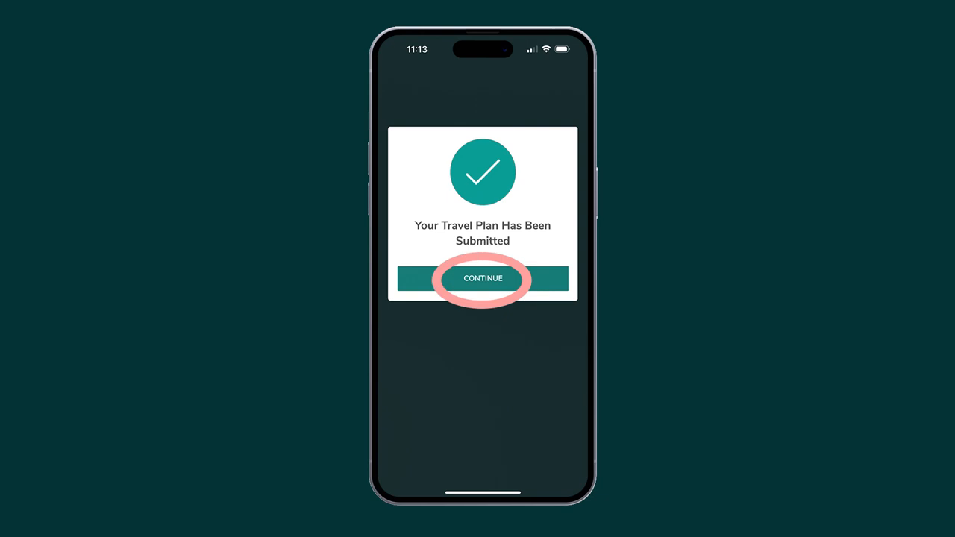
{"action": "left_click", "coordinate": [484, 279]}
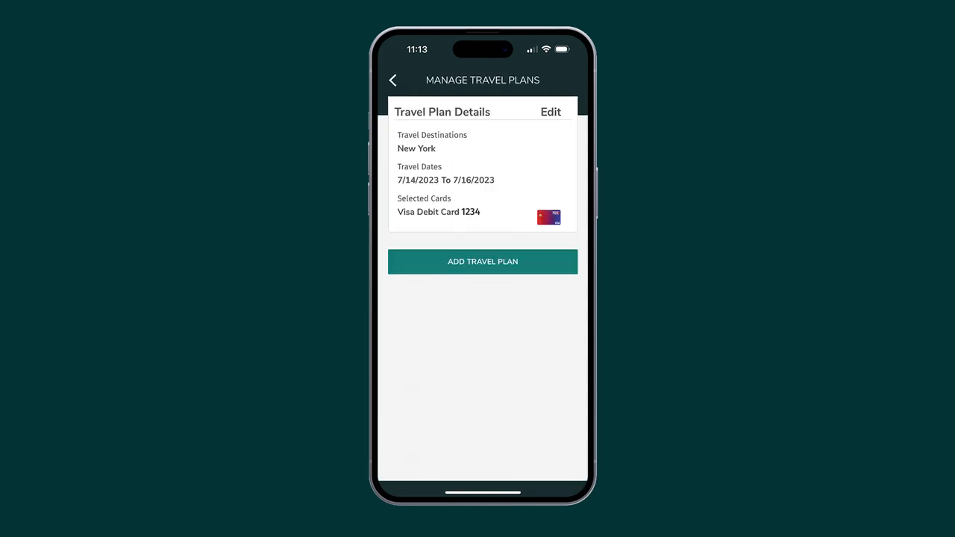
{"action": "left_click", "coordinate": [551, 112]}
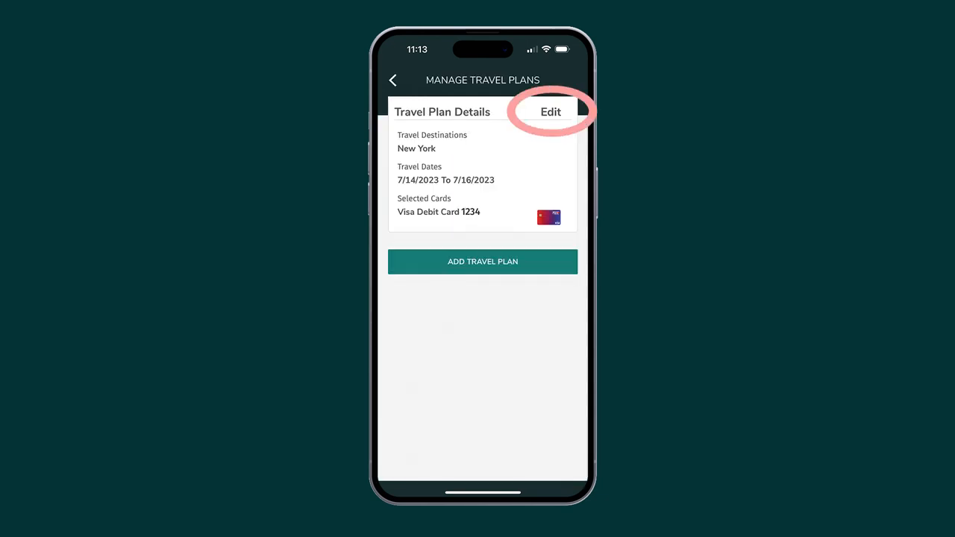
{"action": "left_click", "coordinate": [550, 111]}
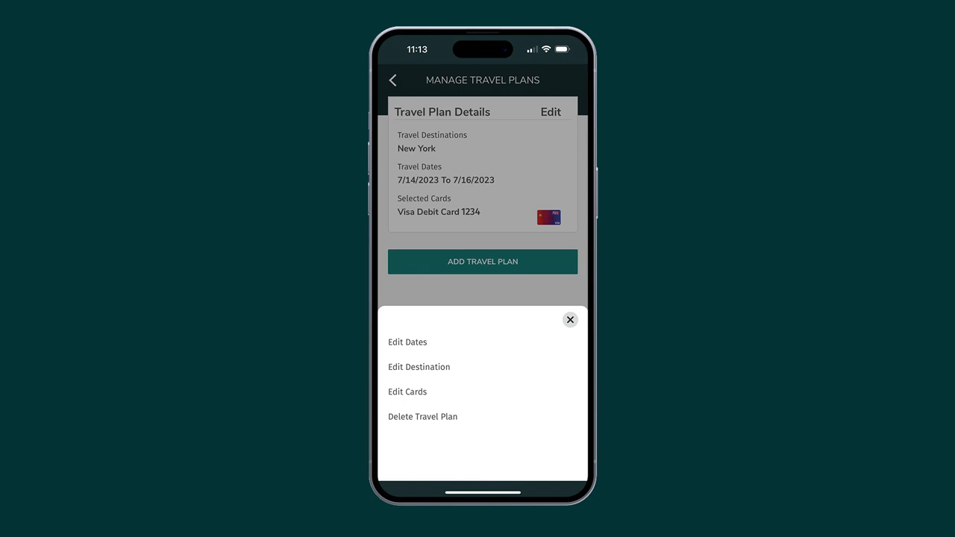